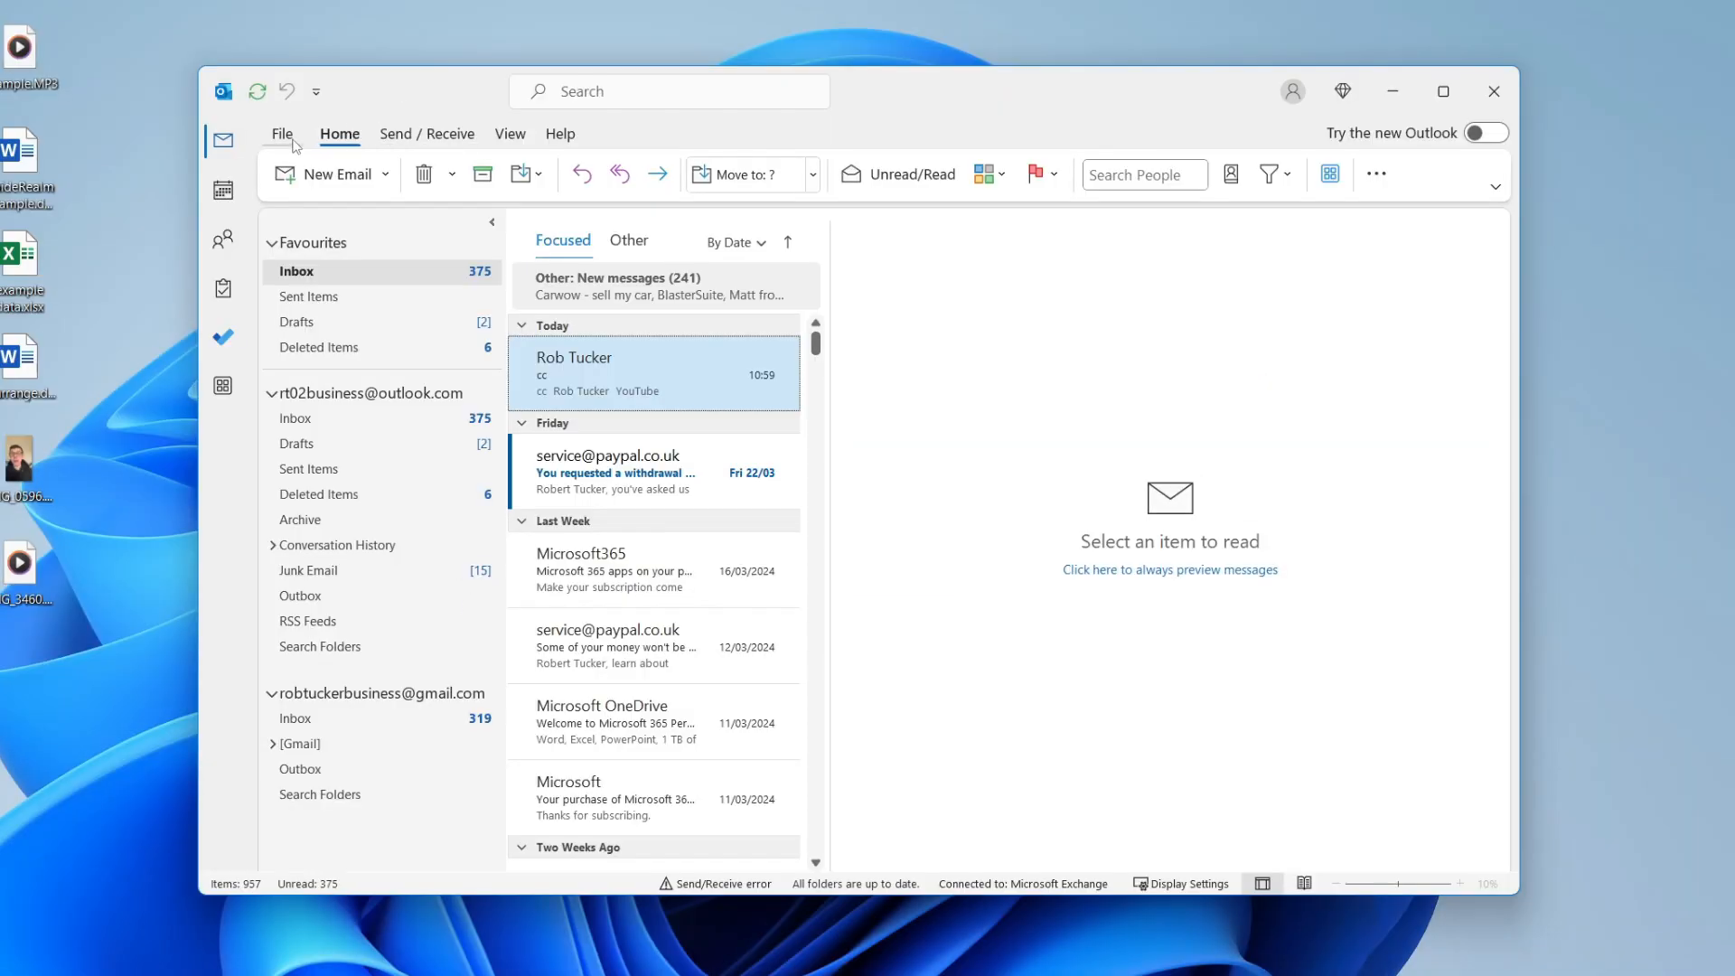
Show the Mailbox Settings Tools menu on the account information page
{"action": "left_click", "coordinate": [281, 134]}
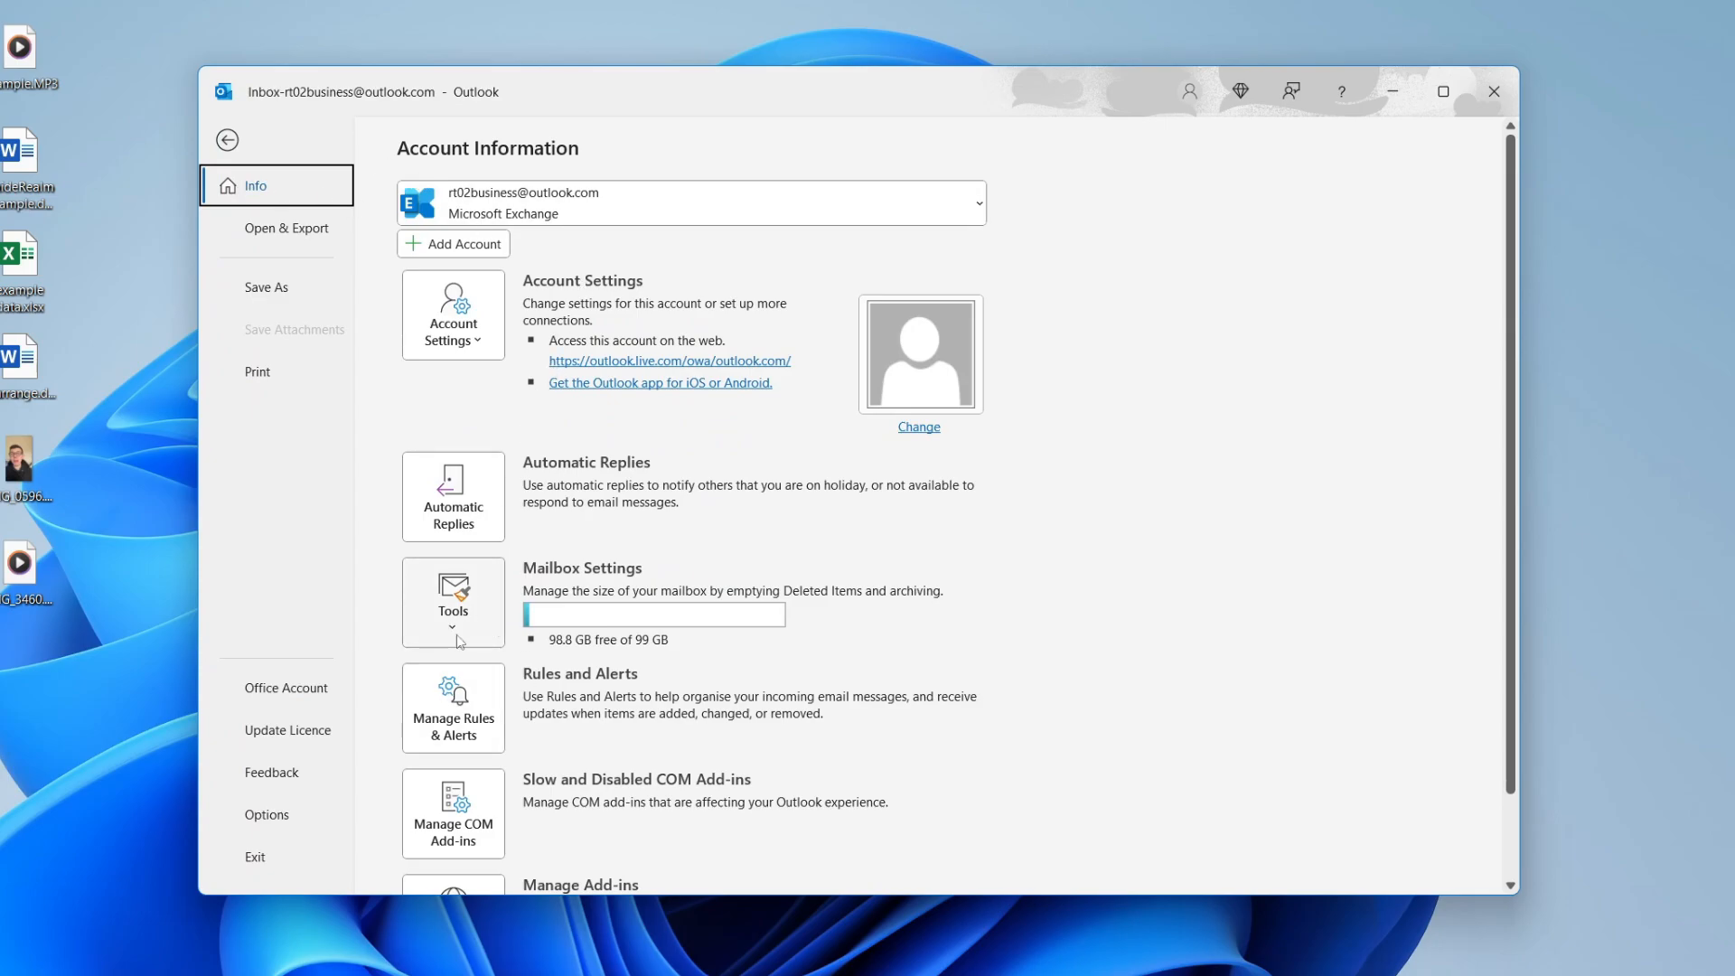
{"action": "left_click", "coordinate": [452, 602]}
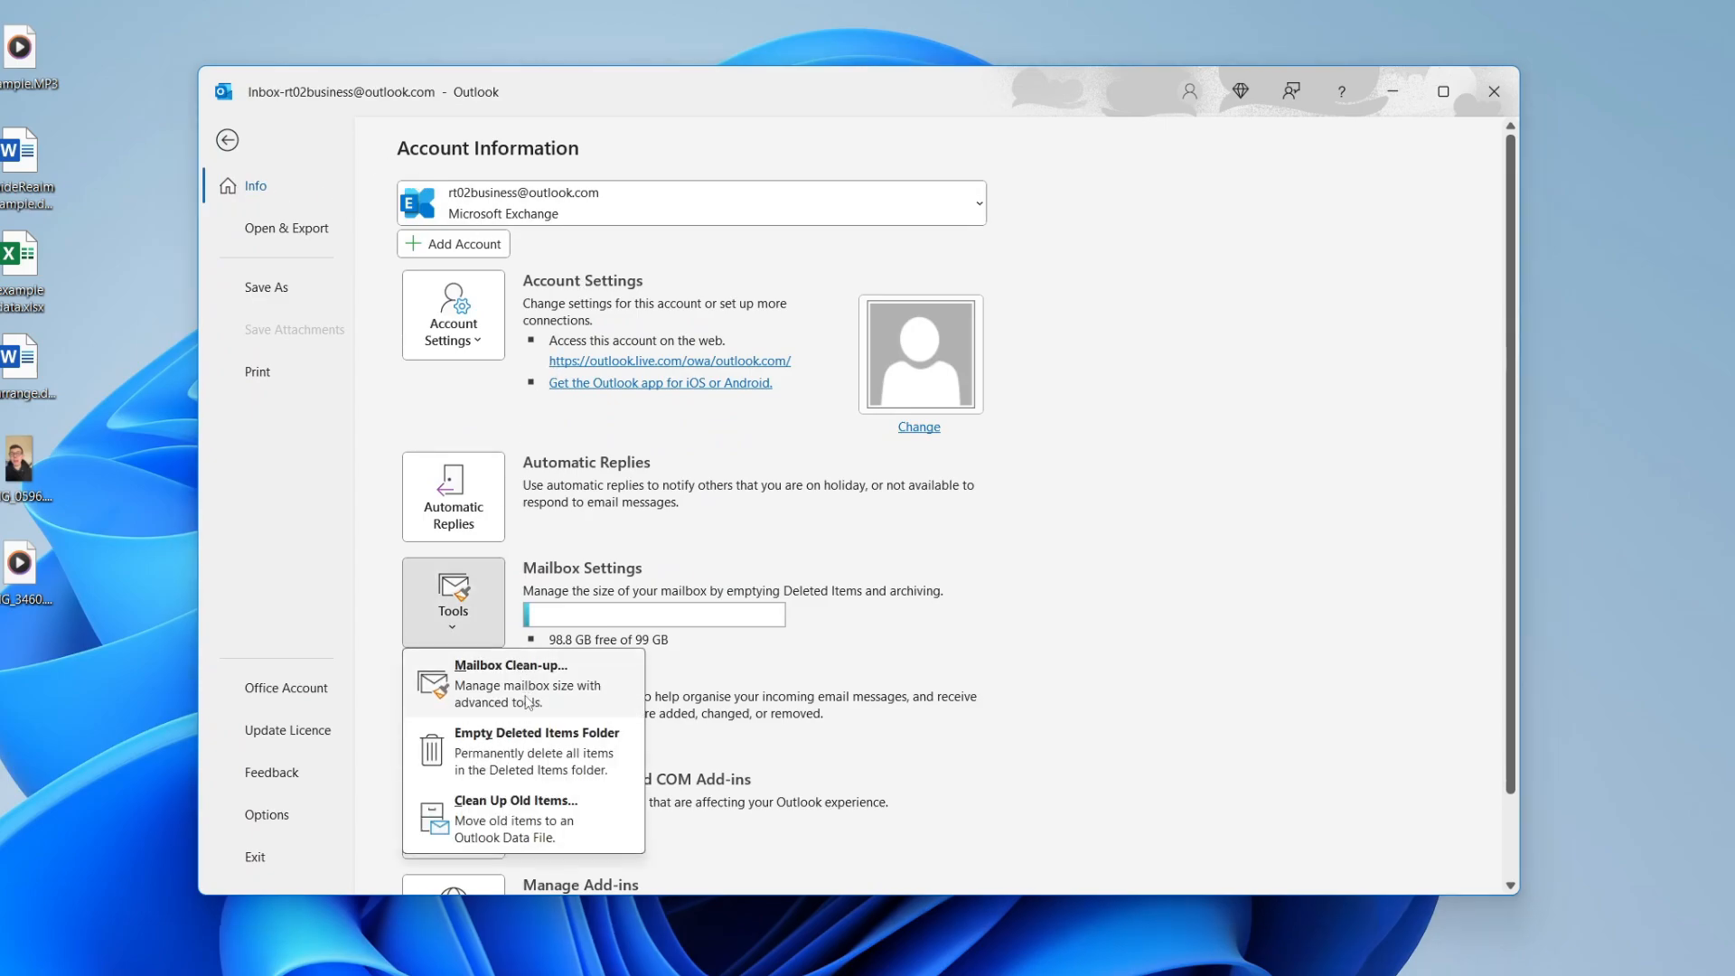
Choose Clean Up Old Items to bring up the Archive dialog for the outlook.com account
{"action": "left_click", "coordinate": [515, 800]}
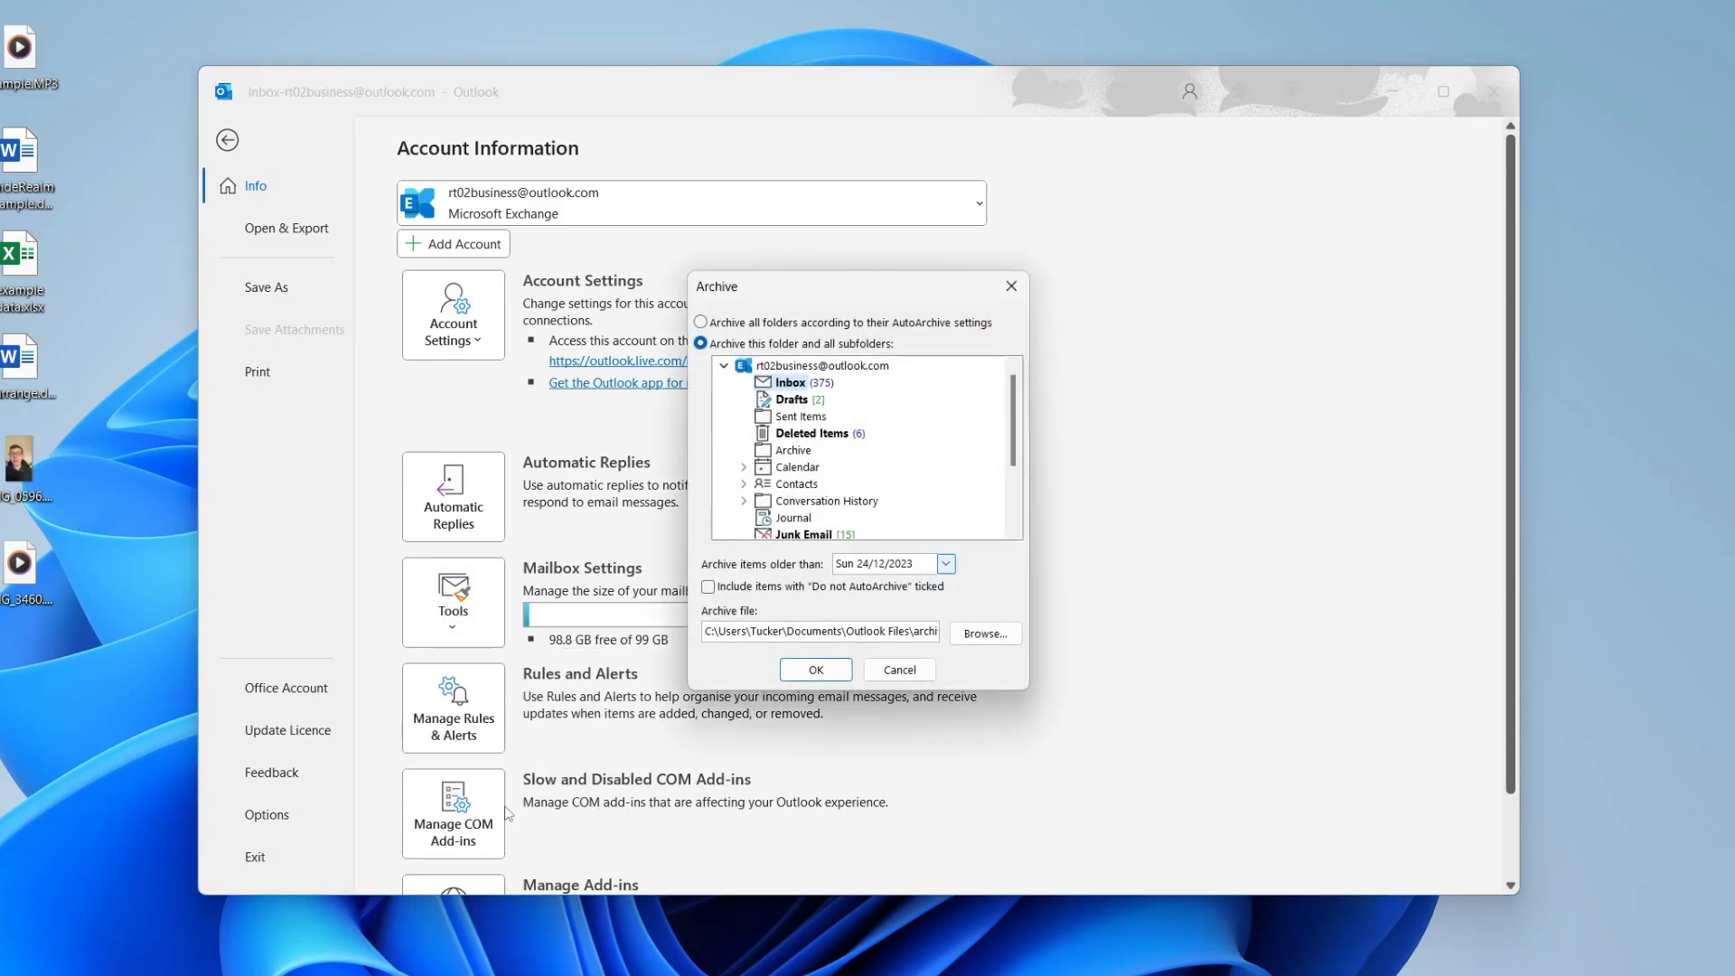
{"action": "mouse_move", "coordinate": [795, 309]}
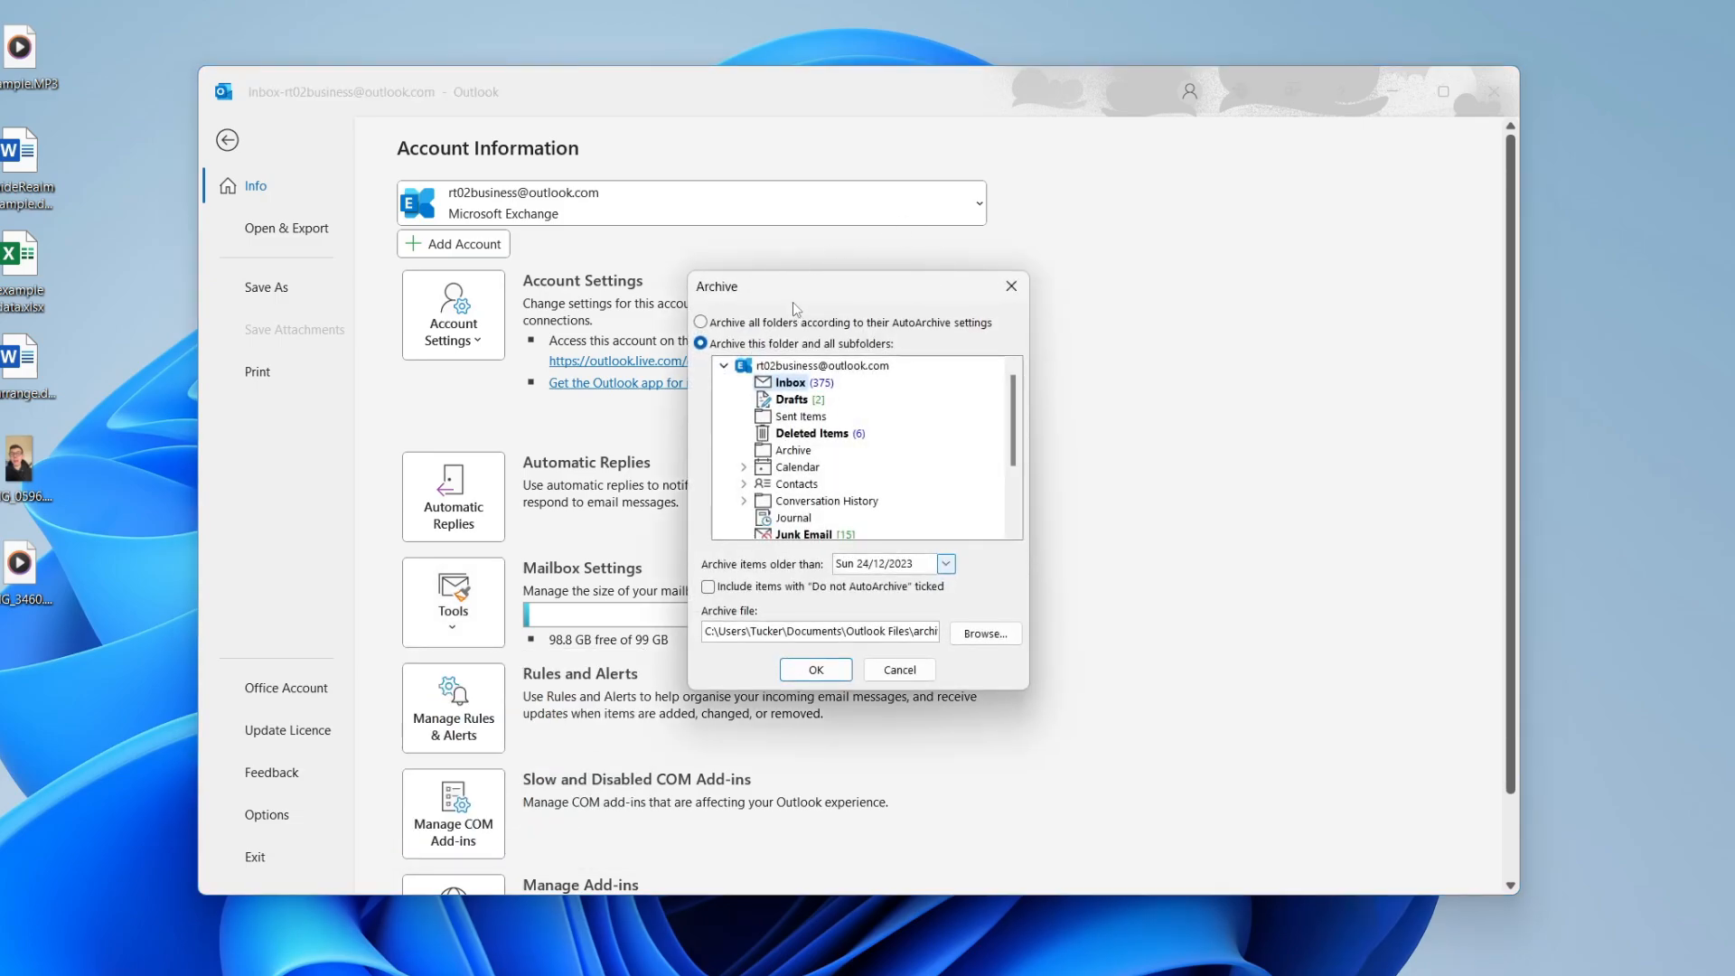
{"action": "mouse_move", "coordinate": [748, 336]}
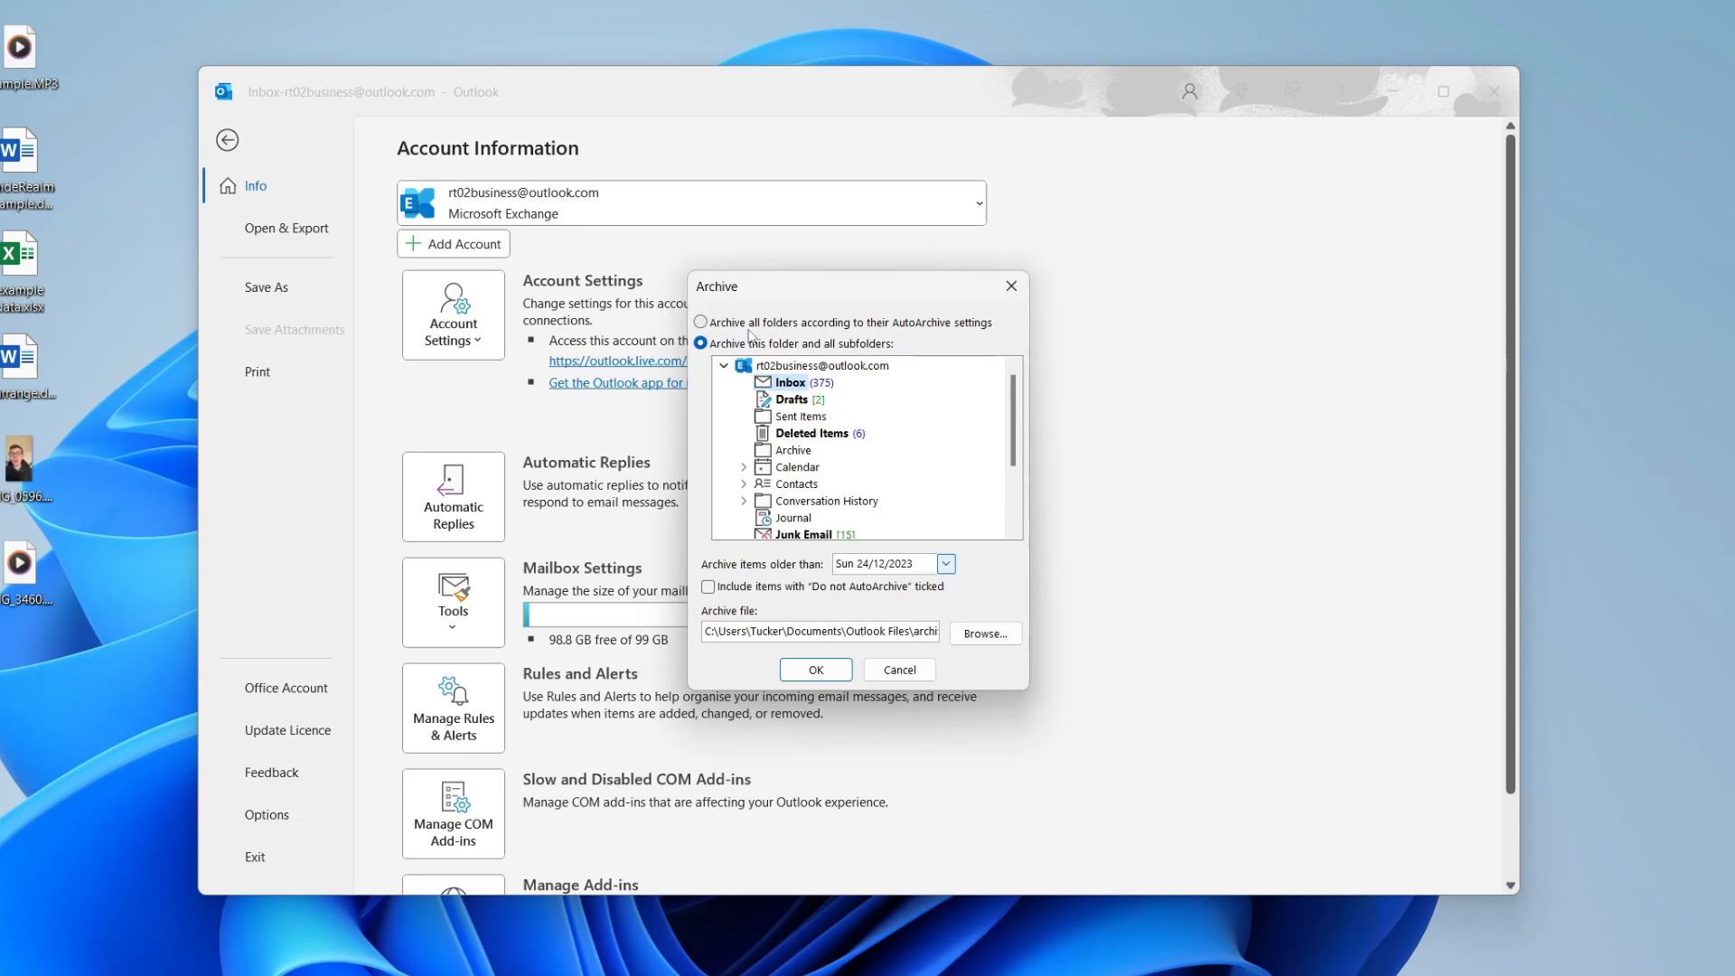
{"action": "mouse_move", "coordinate": [999, 352]}
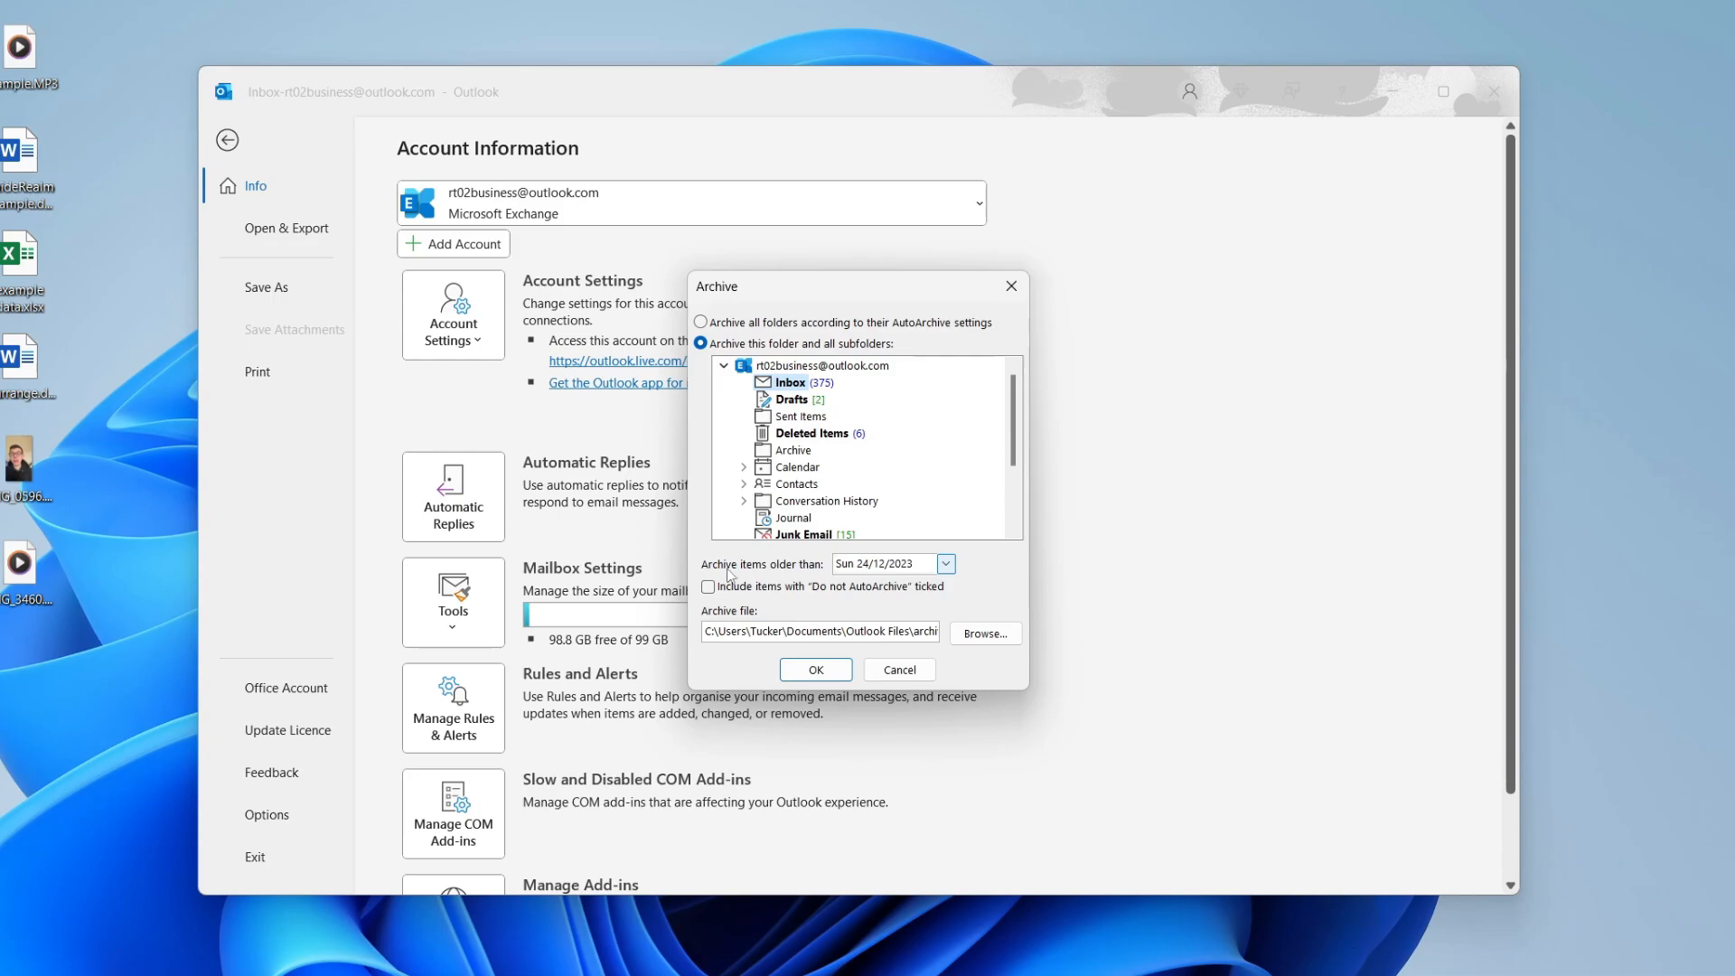
Set the archive cutoff to items older than Saturday 01/07/2023
{"action": "left_click", "coordinate": [943, 564]}
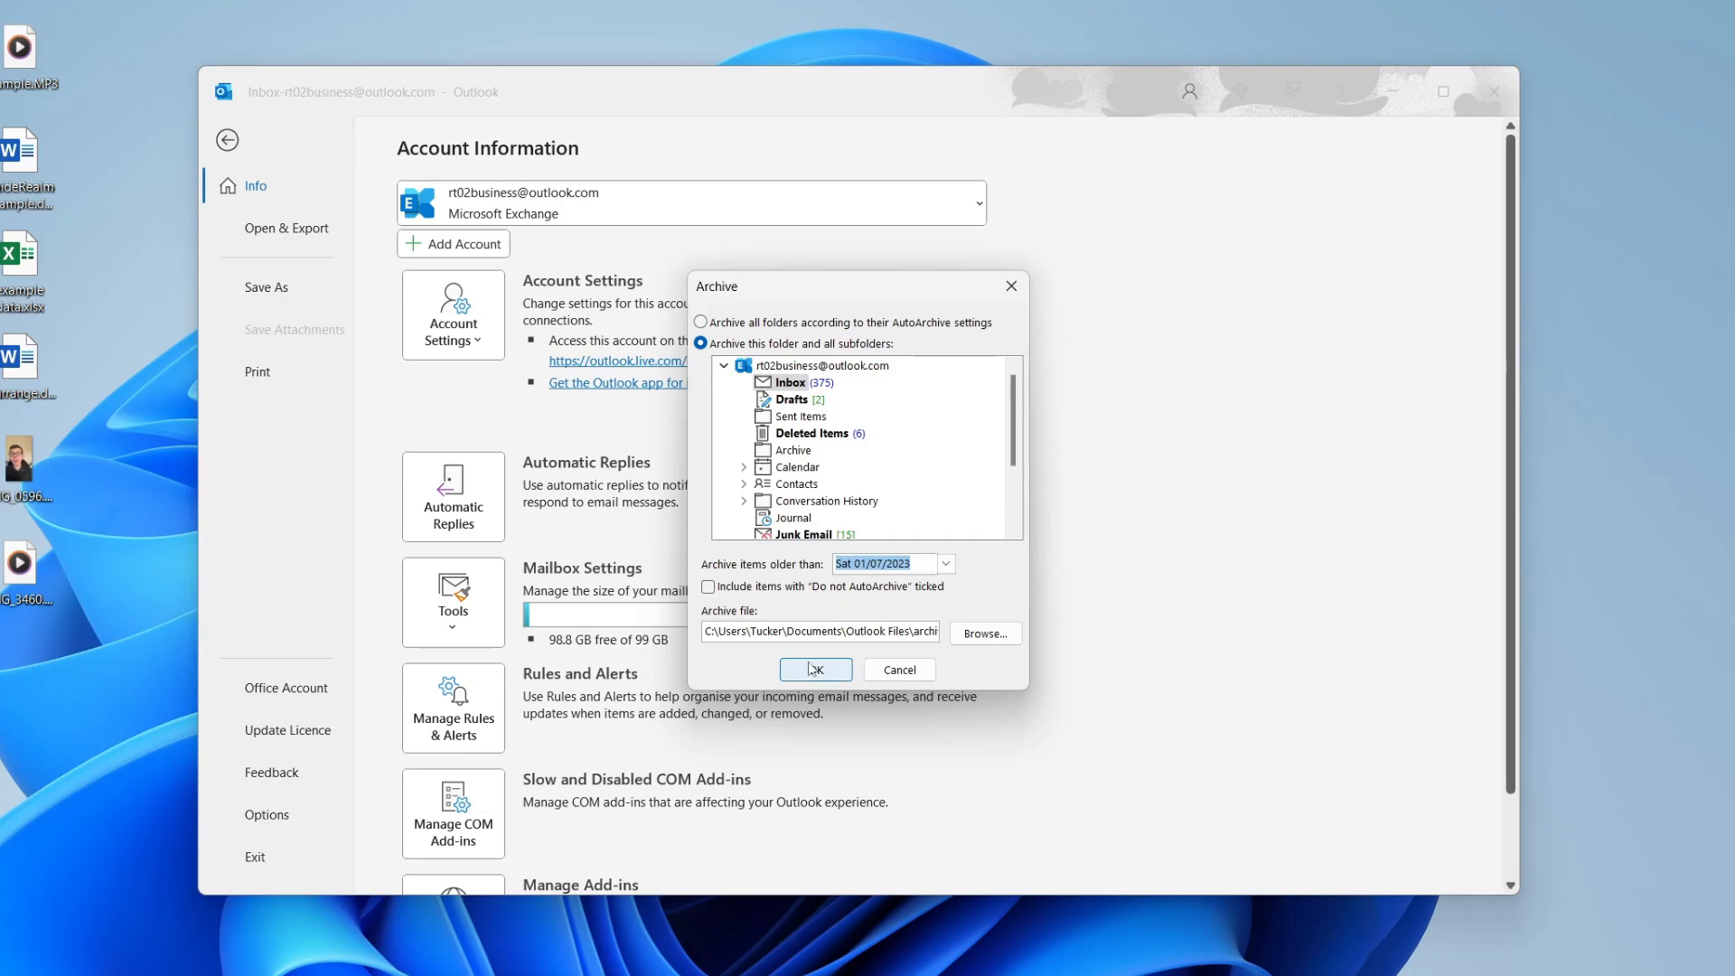
Start archiving the Inbox with OK and return to the mail view as archiving runs
{"action": "left_click", "coordinate": [815, 668]}
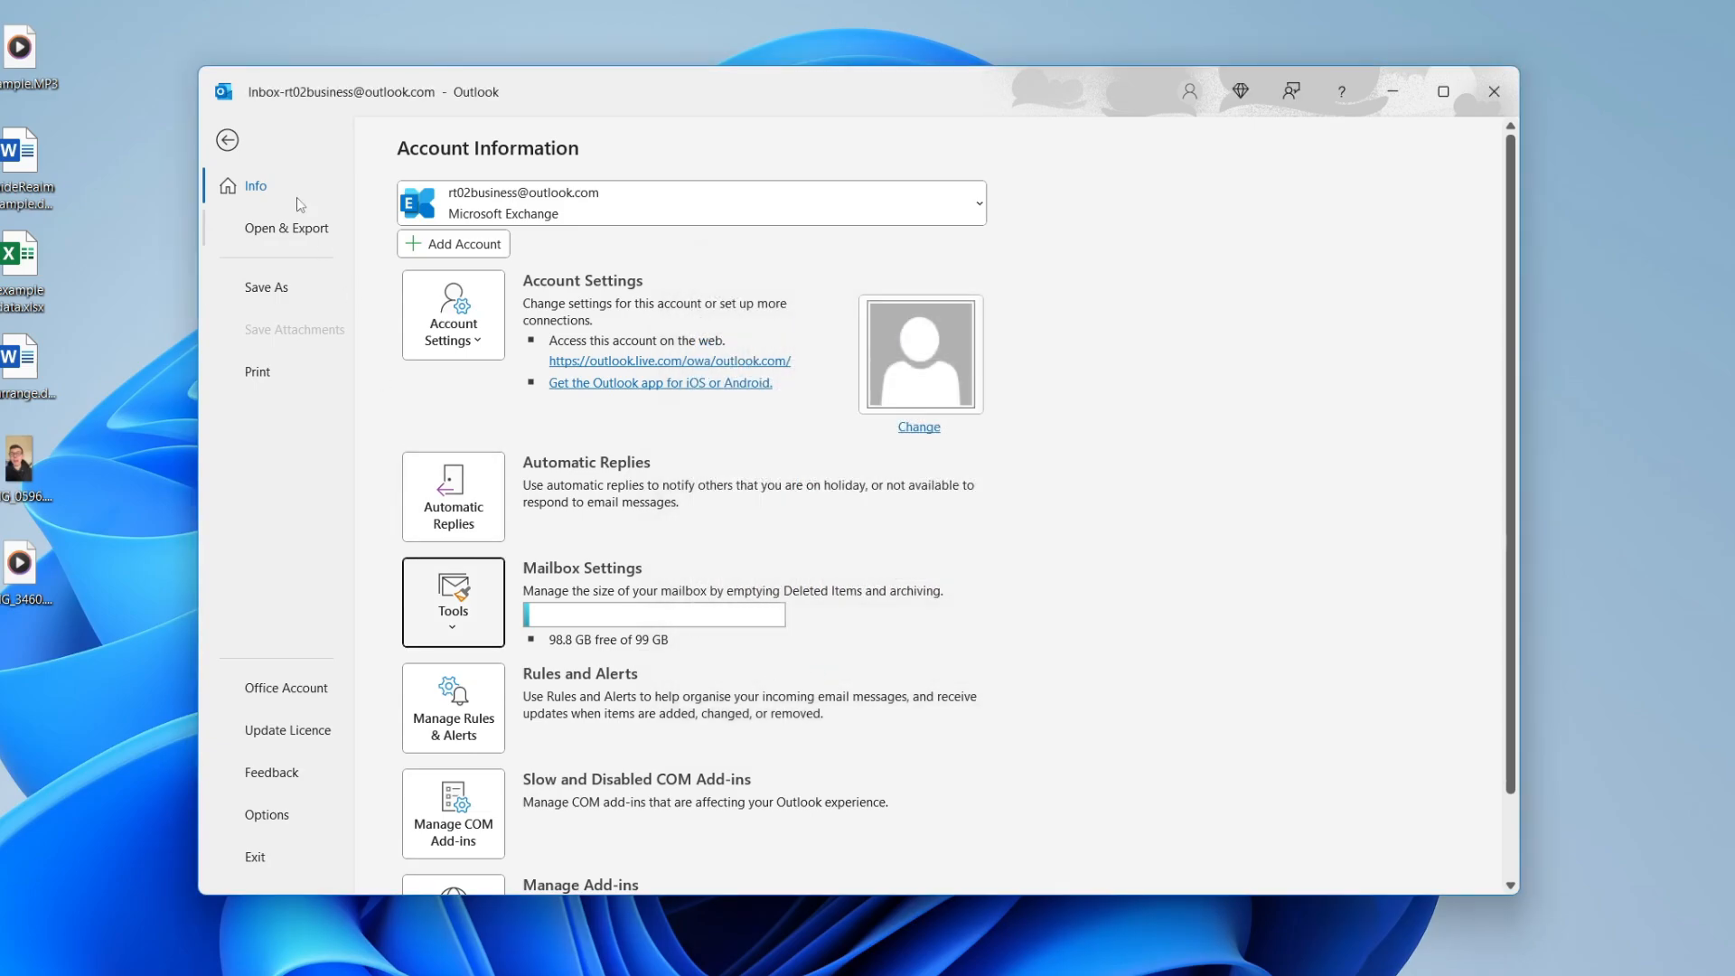
{"action": "left_click", "coordinate": [228, 139]}
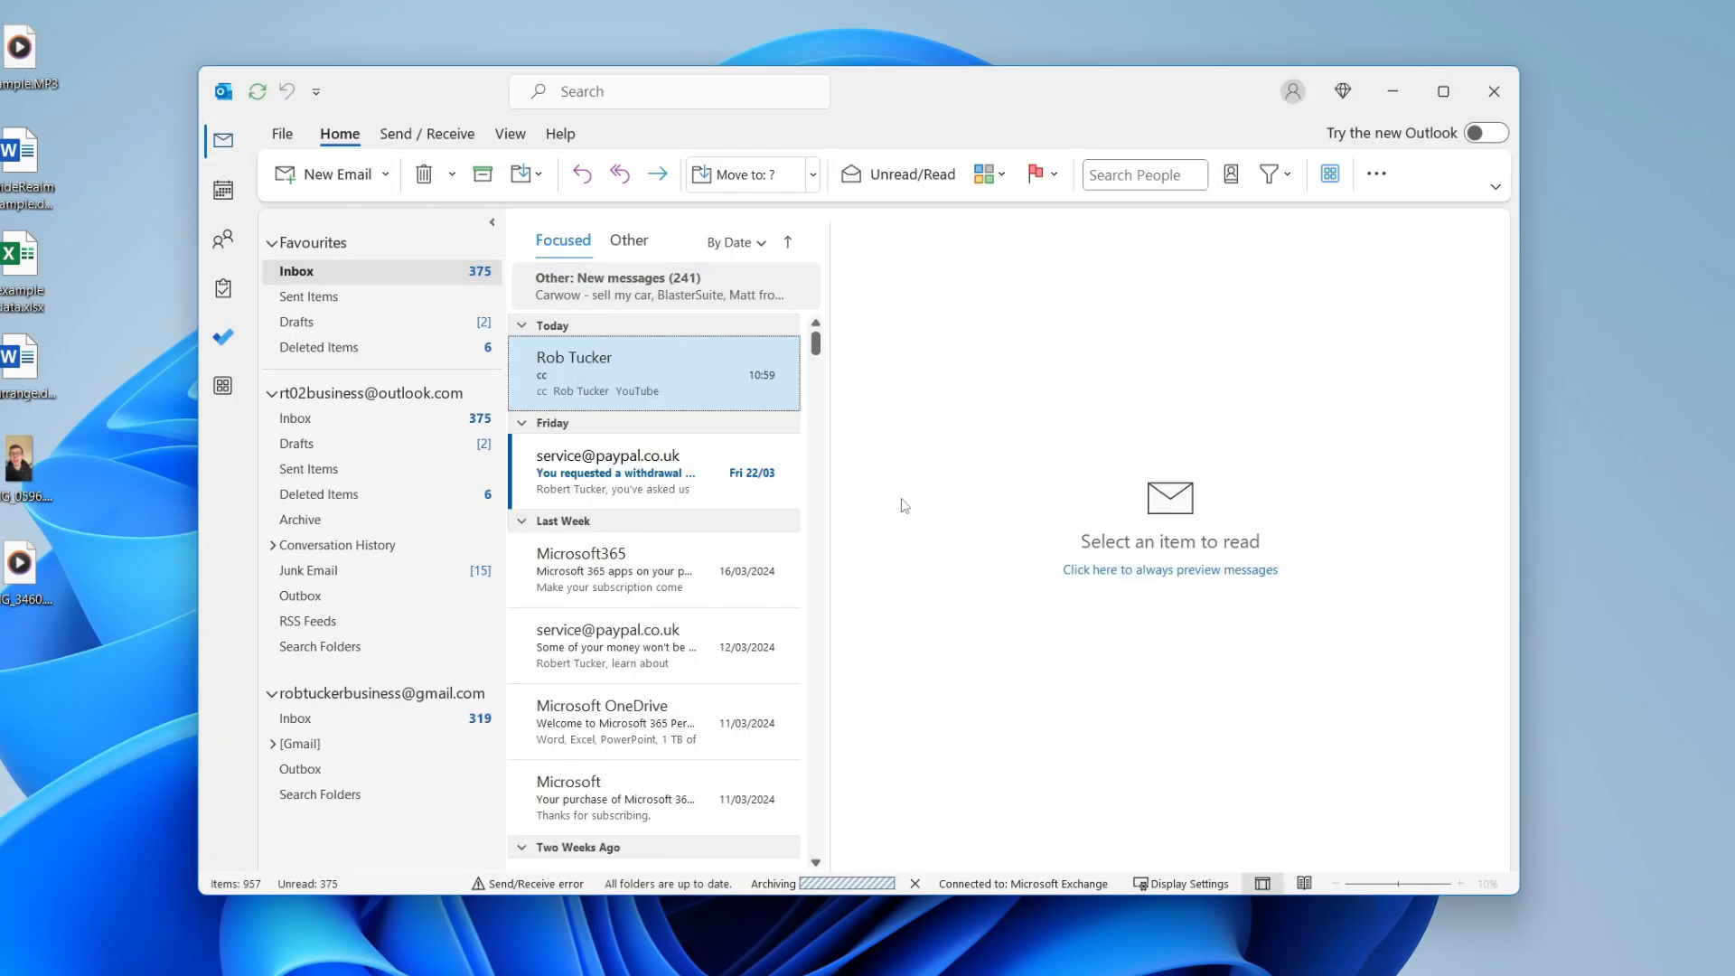
{"action": "mouse_move", "coordinate": [818, 894]}
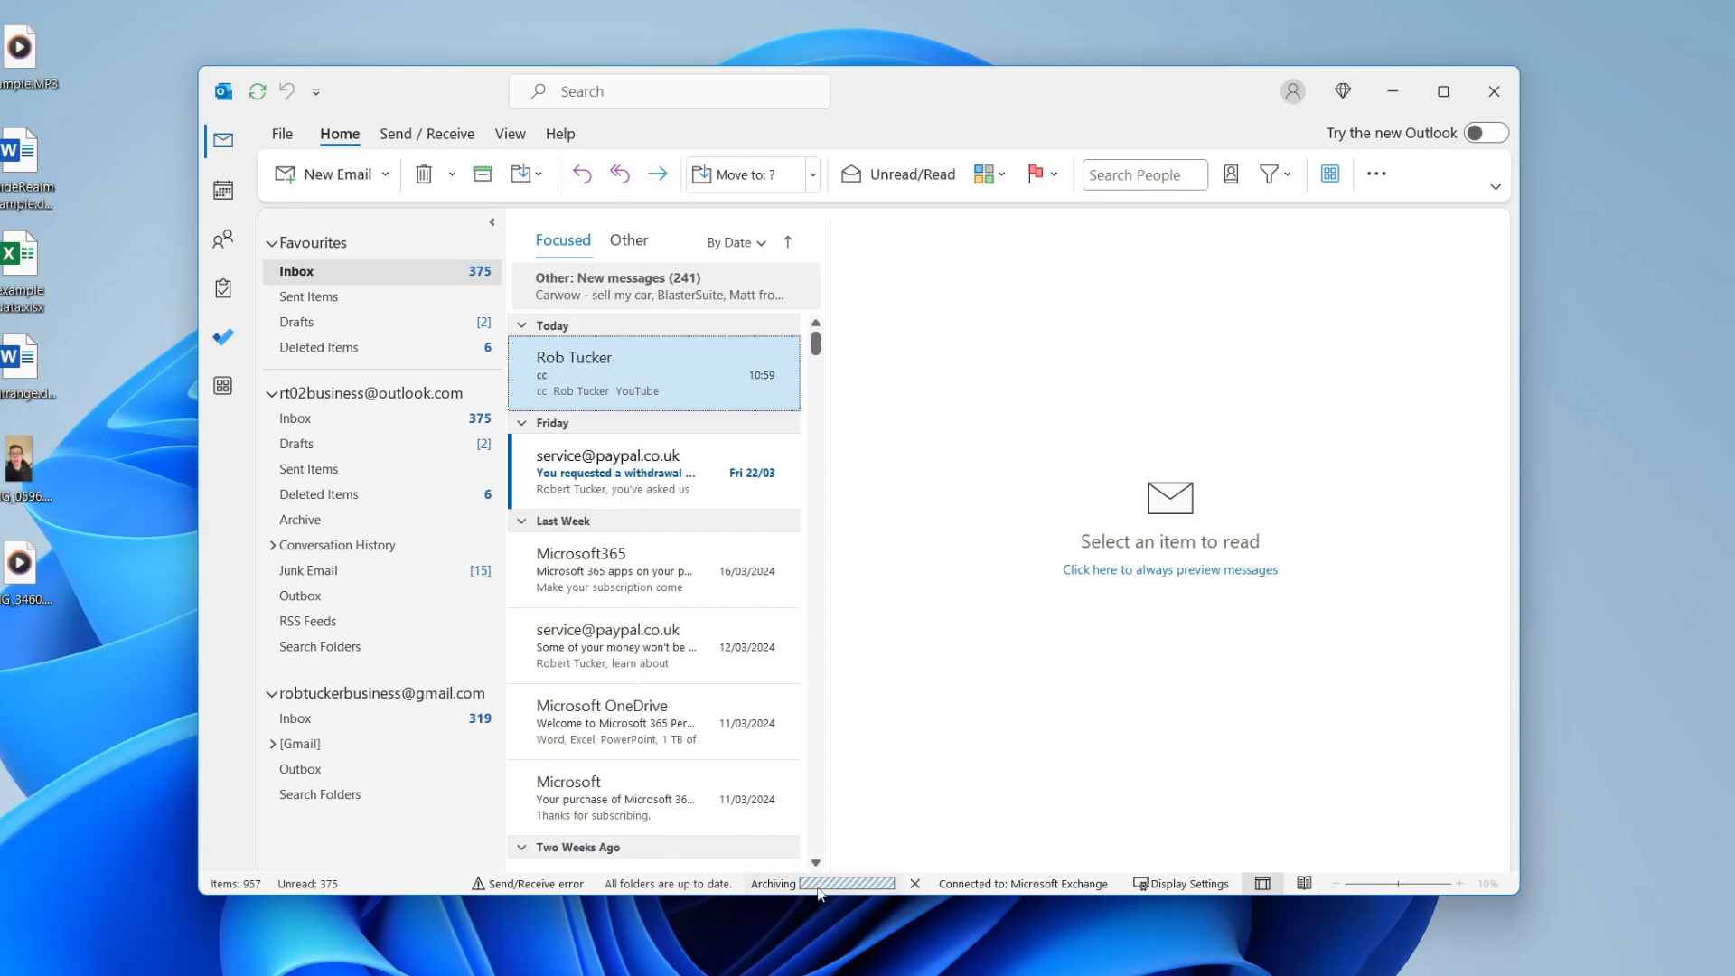
{"action": "mouse_move", "coordinate": [909, 614]}
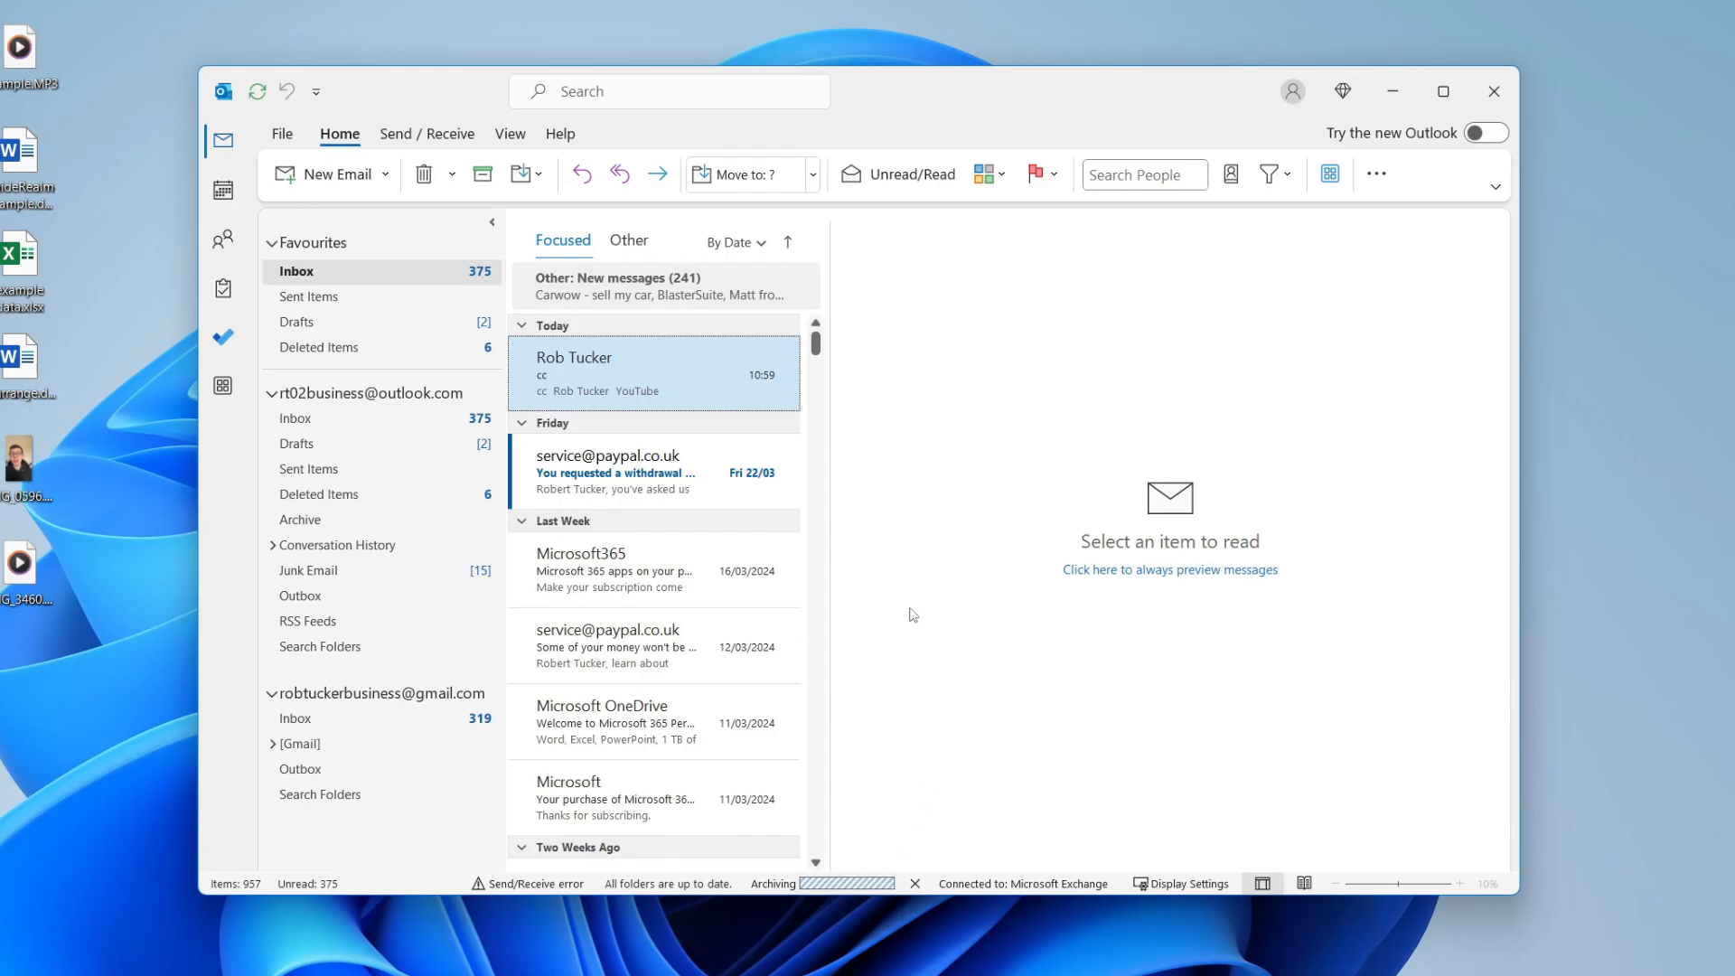